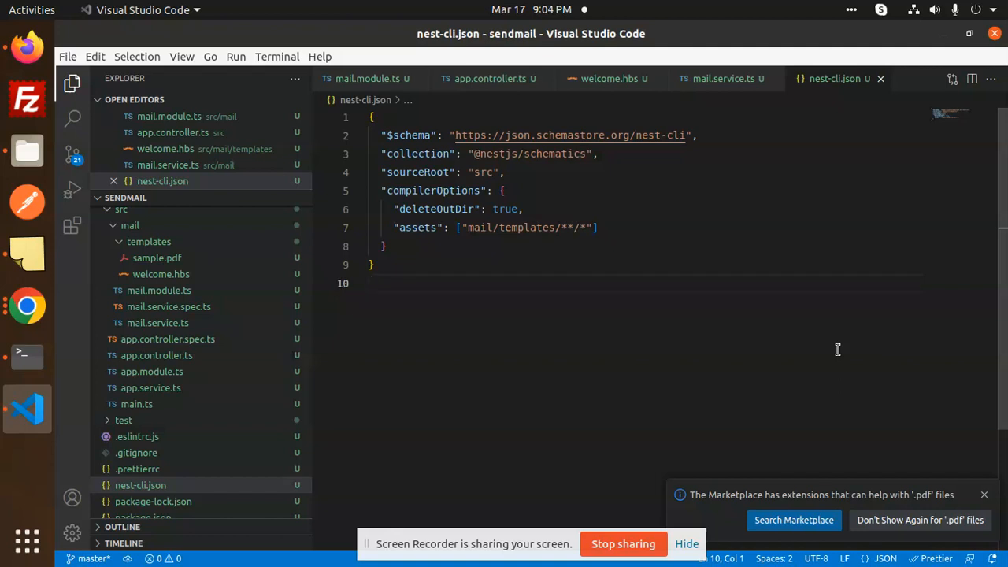
pyautogui.moveTo(837, 323)
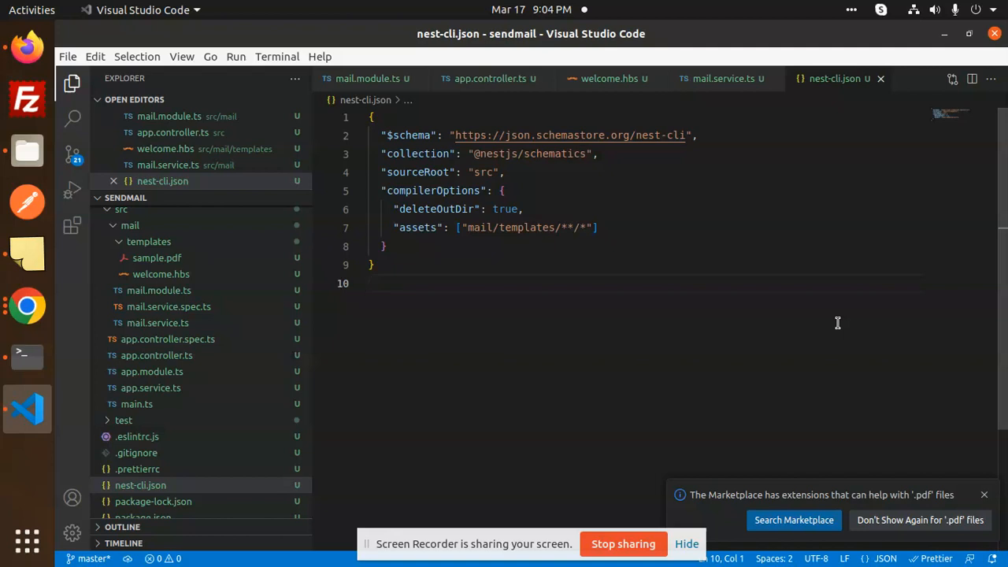
pyautogui.moveTo(712, 142)
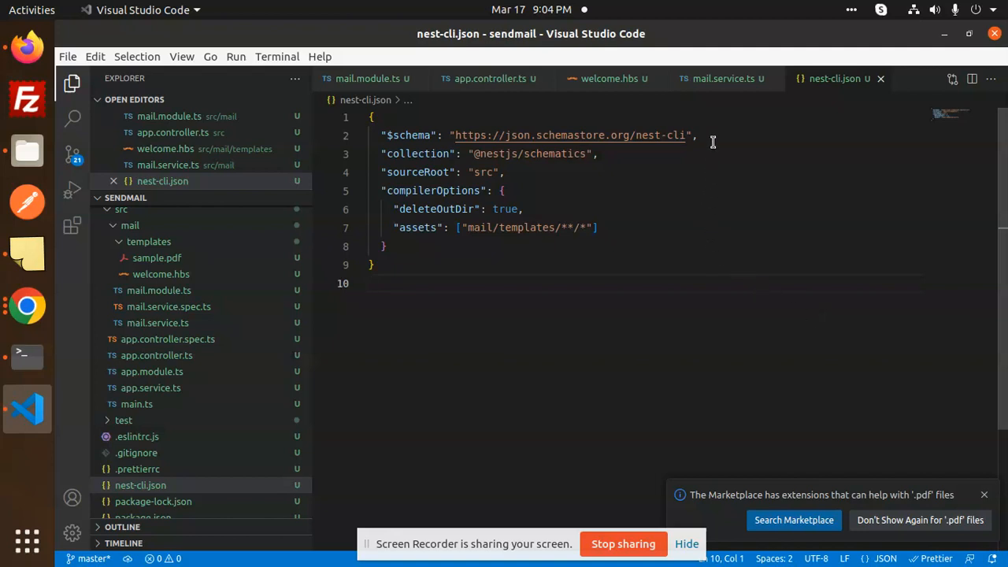
# Show mail.service.ts with the sendMail call attaching sample.pdf
pyautogui.click(722, 79)
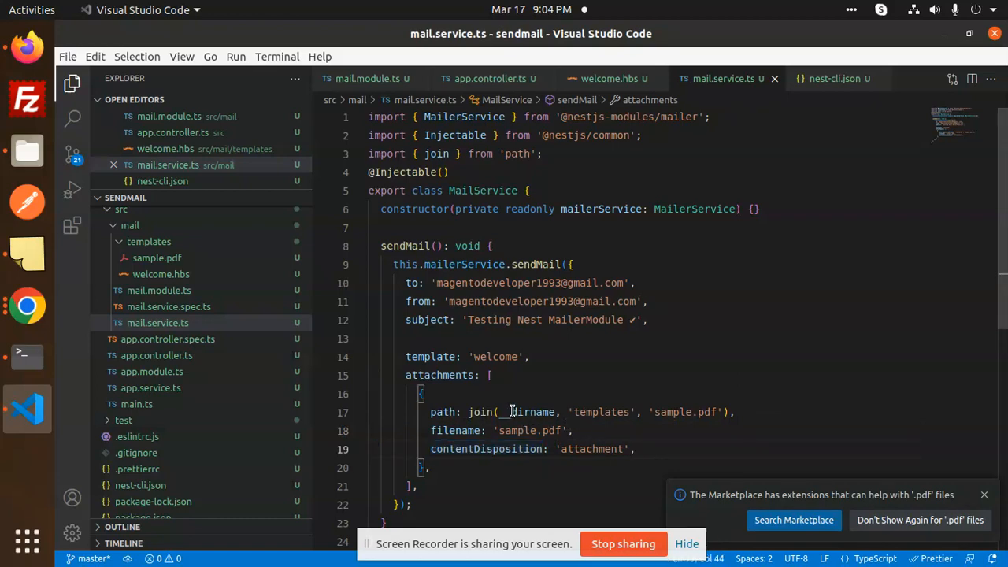
pyautogui.doubleClick(600, 412)
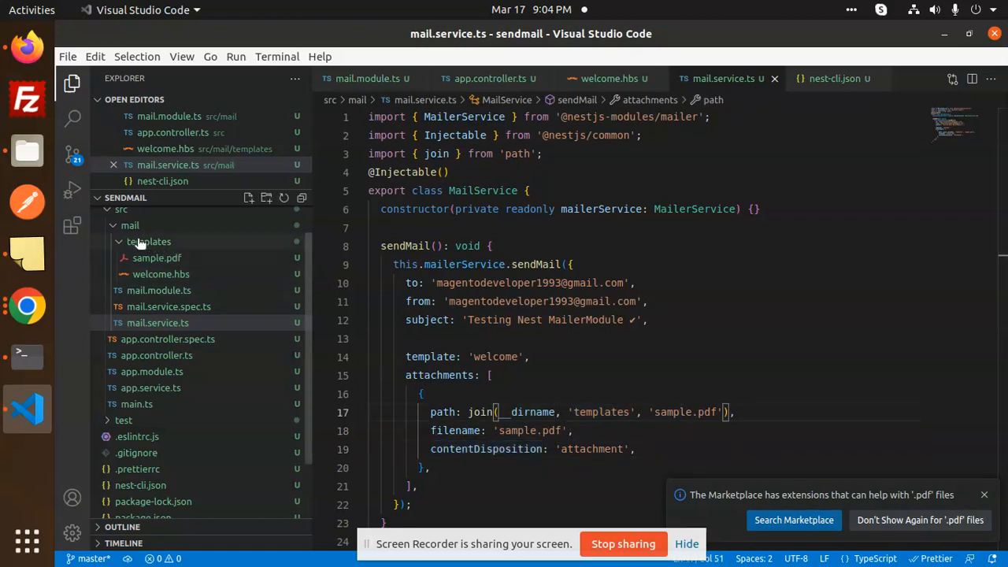
pyautogui.moveTo(158, 259)
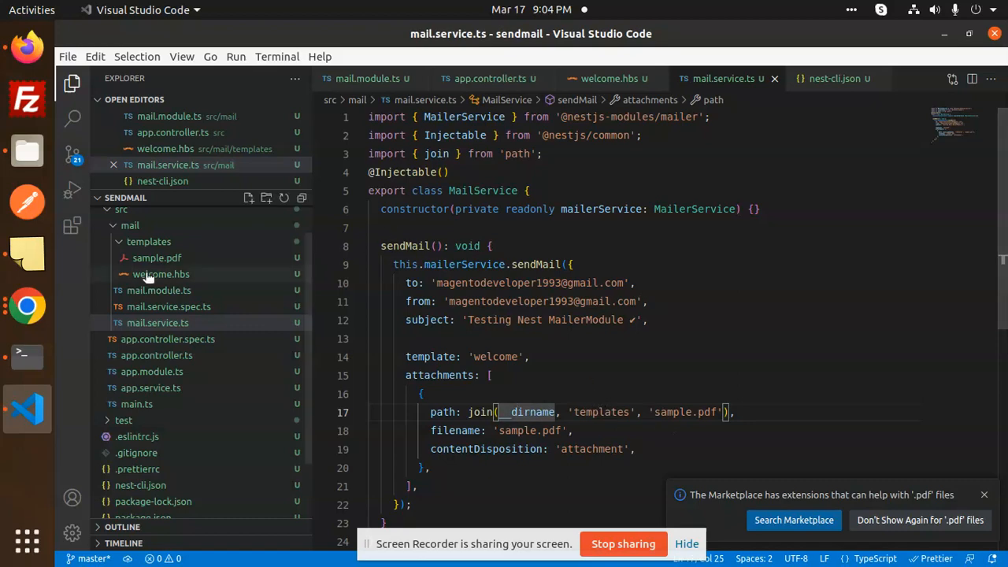
pyautogui.moveTo(161, 274)
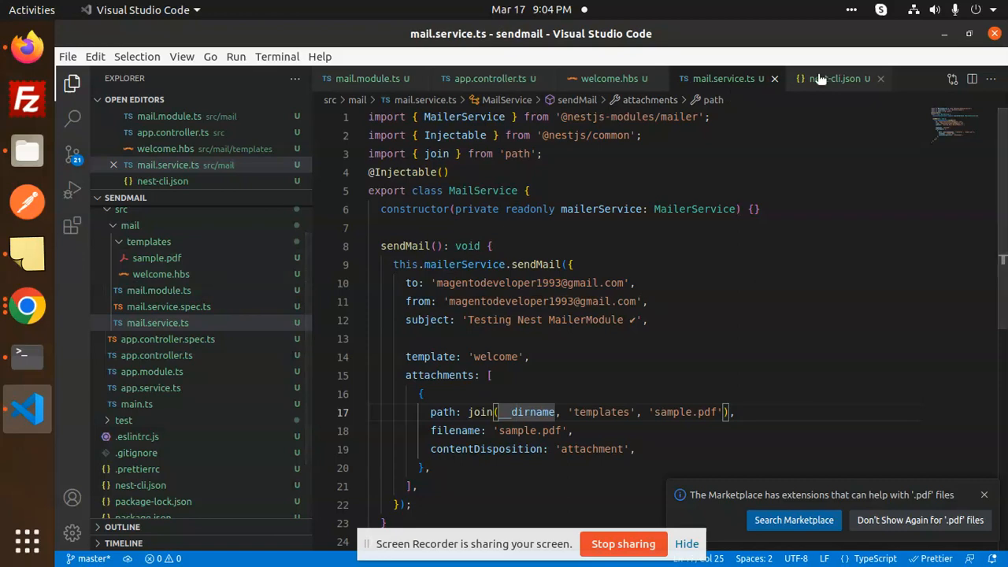
pyautogui.click(834, 79)
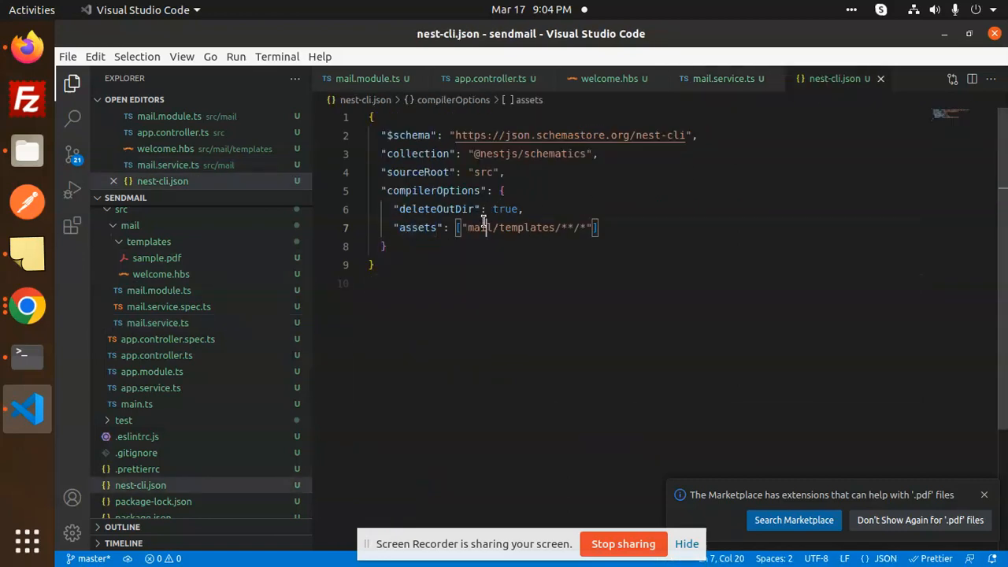
pyautogui.doubleClick(526, 227)
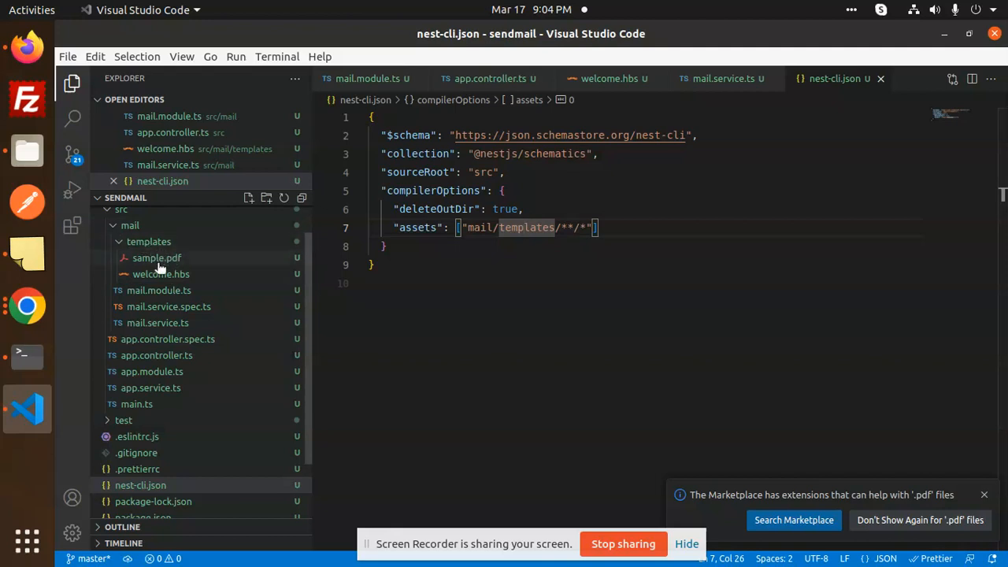
pyautogui.moveTo(158, 259)
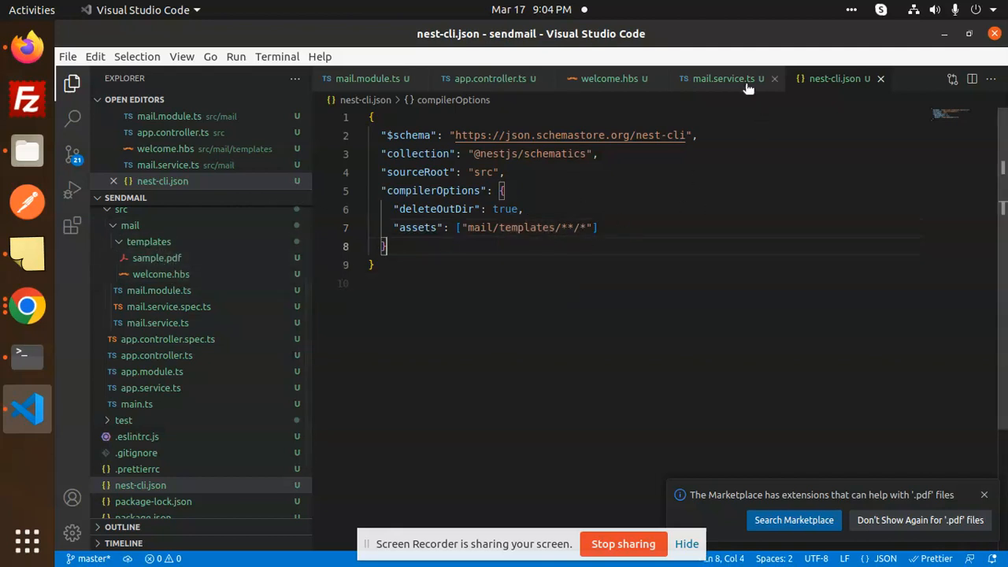
pyautogui.click(721, 79)
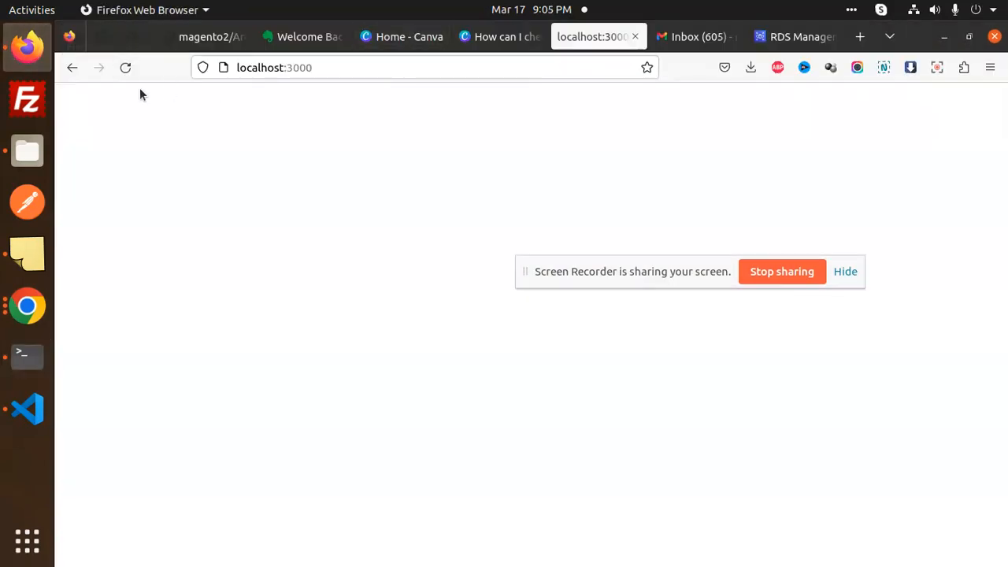
# Reload localhost:3000 to send the test email, then show the Gmail inbox
pyautogui.click(125, 66)
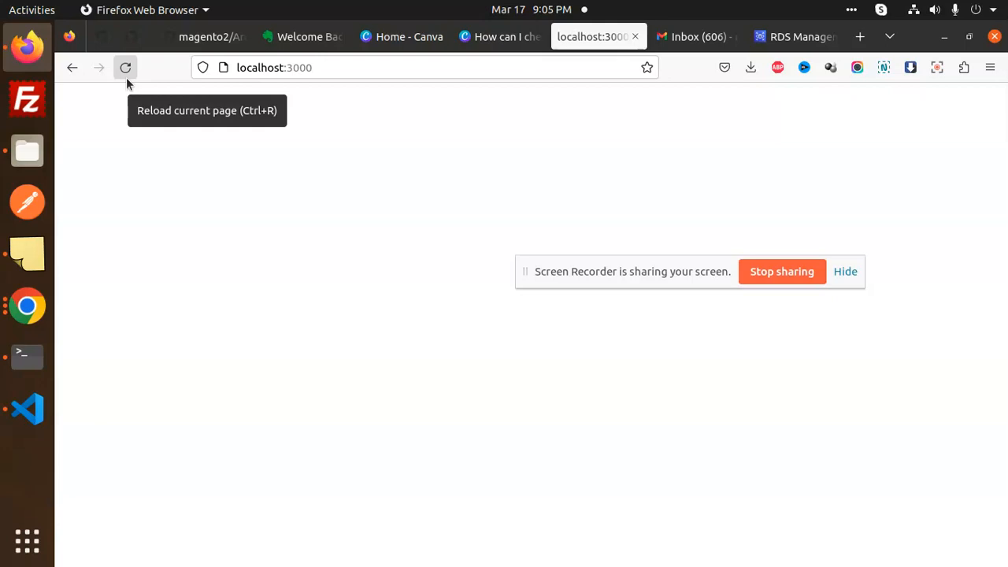
pyautogui.click(696, 36)
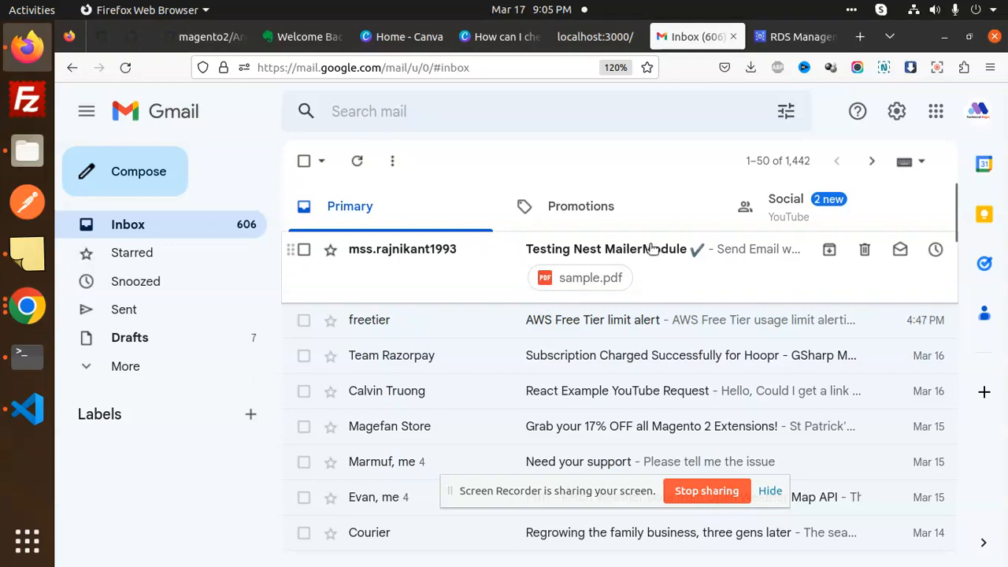
# View the 'Testing Nest MailerModule' email body and its sample.pdf attachment
pyautogui.click(606, 249)
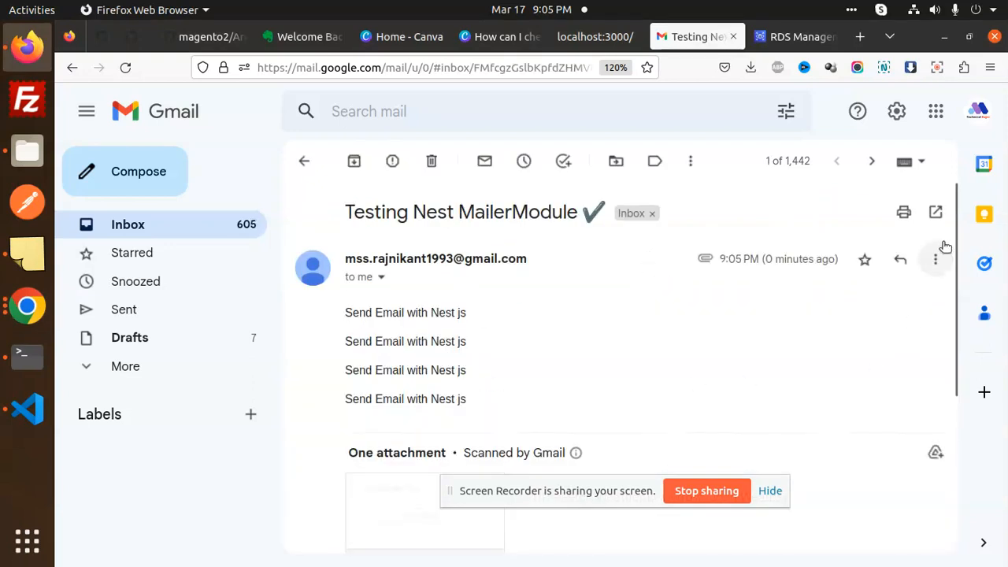
pyautogui.scroll(-3)
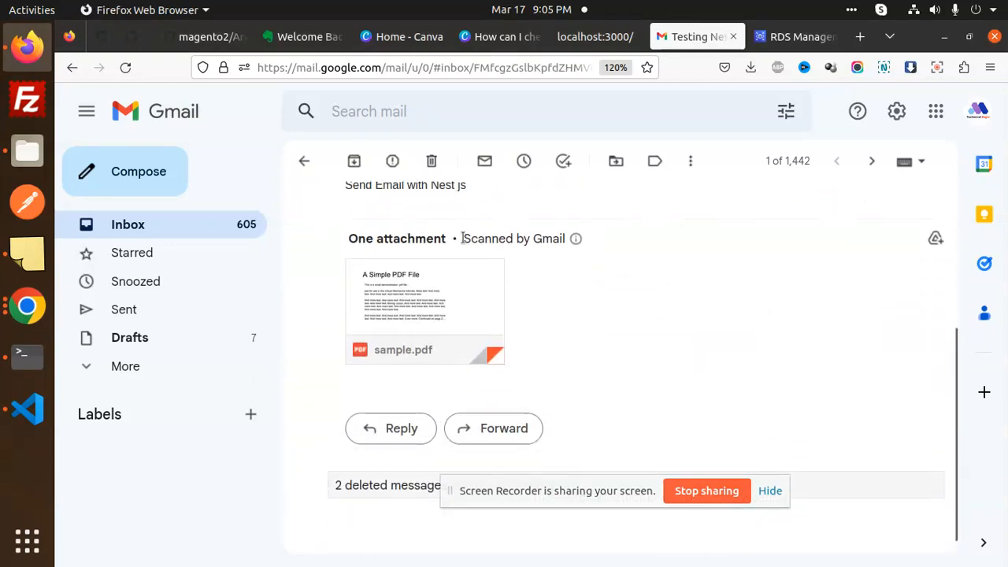
pyautogui.moveTo(425, 307)
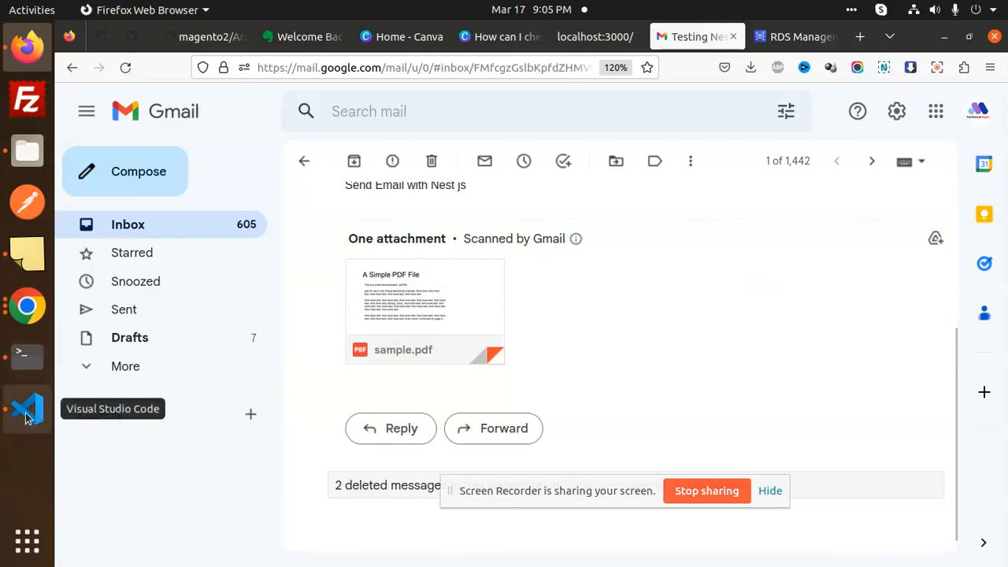
# Switch back to the editor showing mail.service.ts with its attachment settings
pyautogui.click(26, 408)
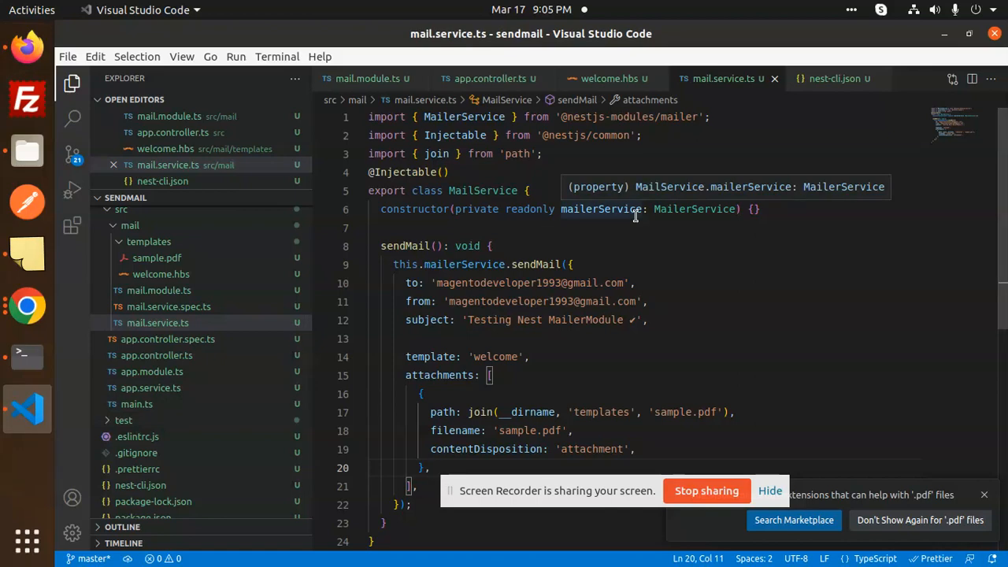
pyautogui.moveTo(686, 485)
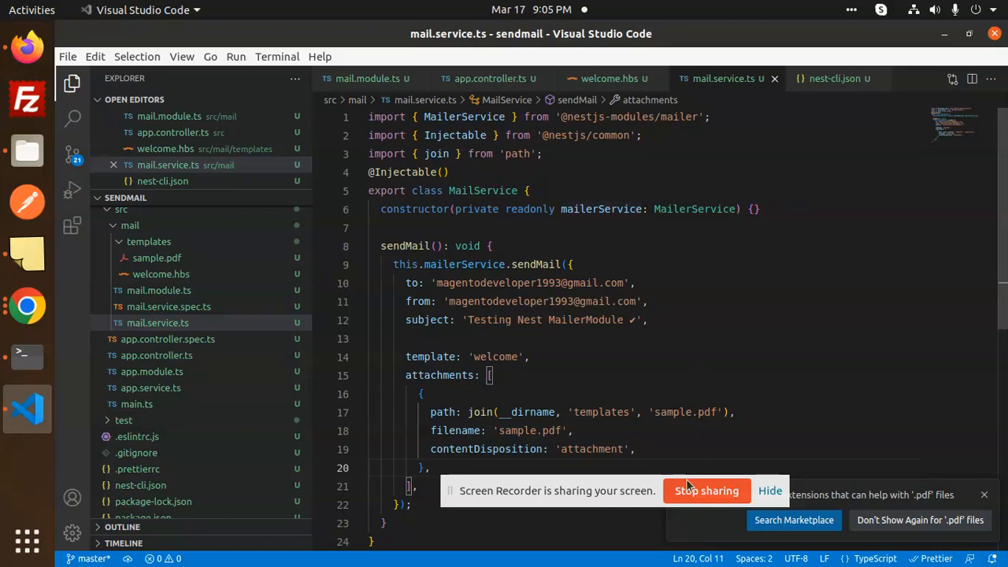